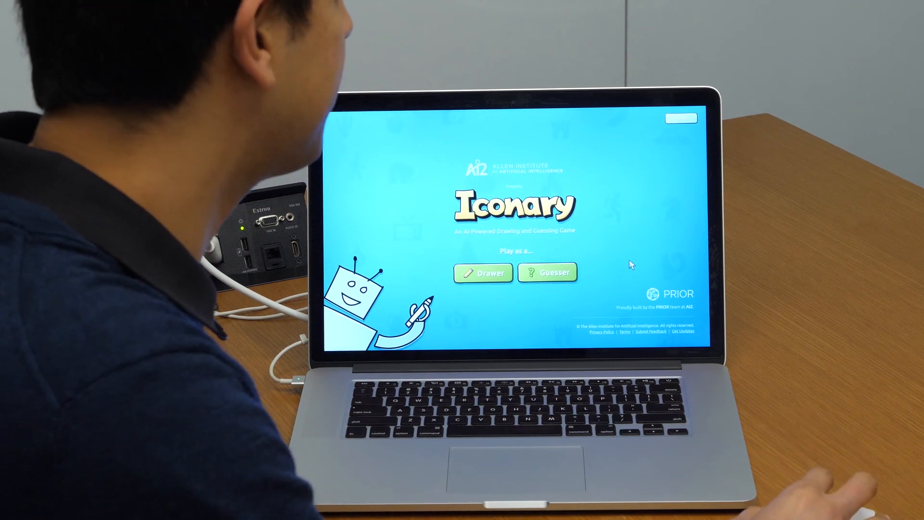
Step: Start an Iconary round as the drawer for 'children singing in a classroom'
left_click(483, 273)
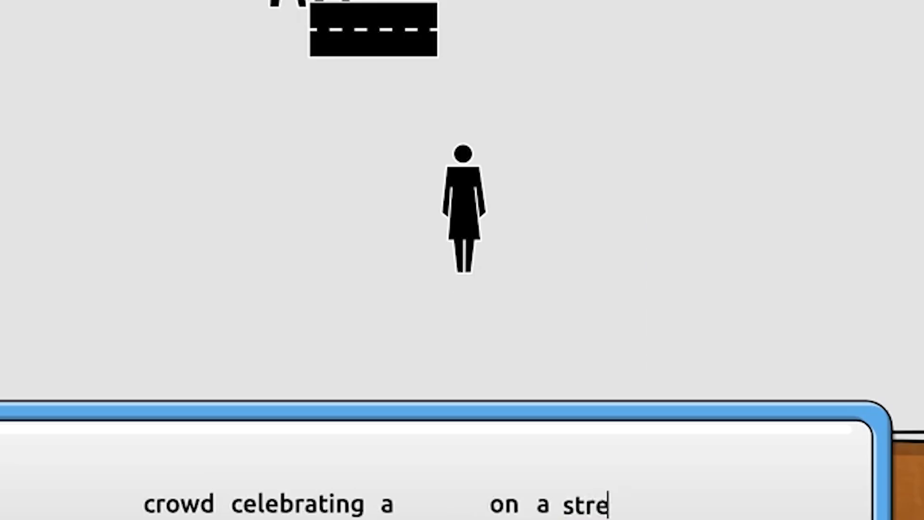
type("f")
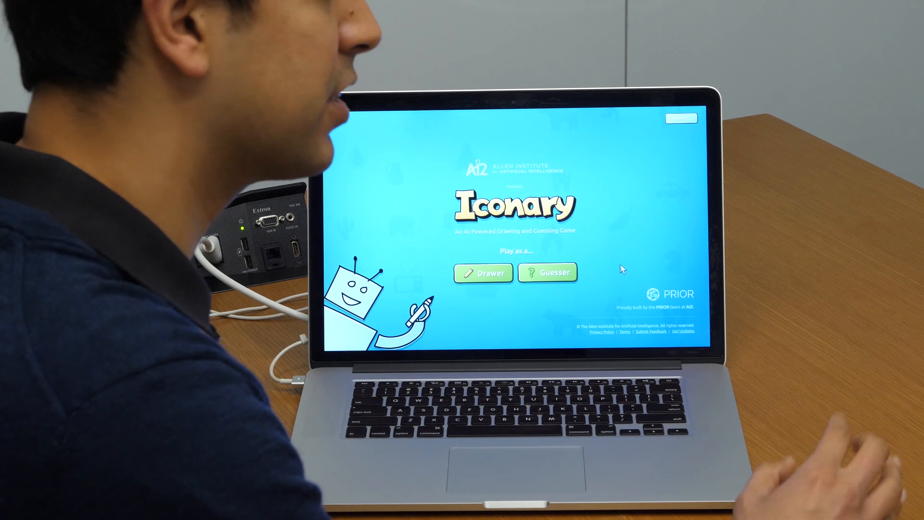
left_click(483, 273)
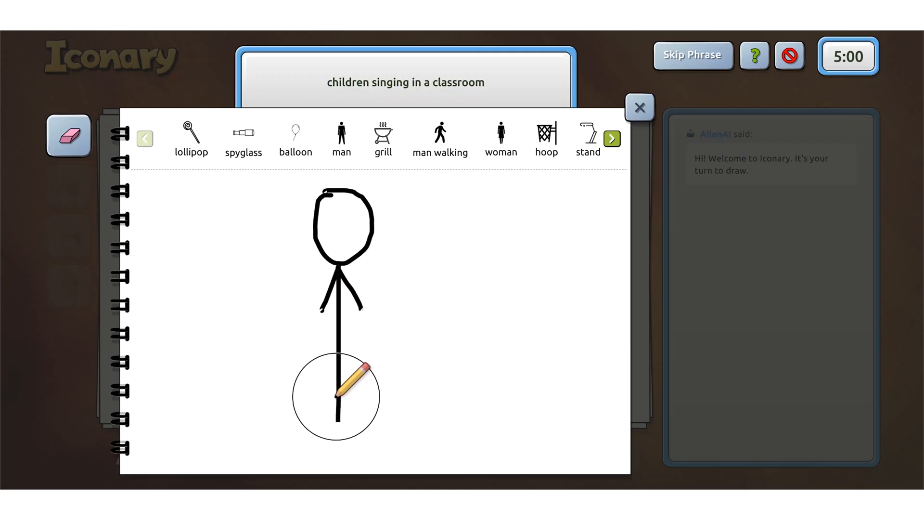
Step: Place a person icon and a sketched musical note icon on the canvas
left_click(639, 107)
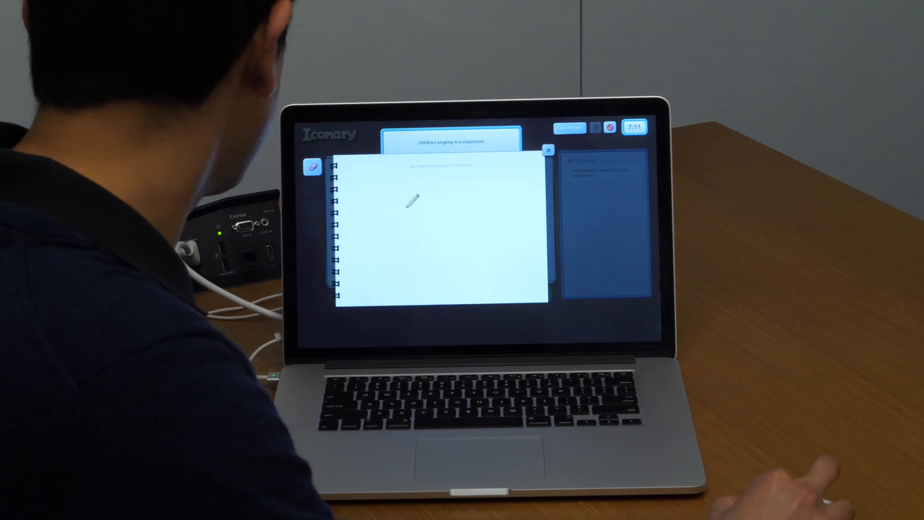
left_click_drag(412, 198, 442, 271)
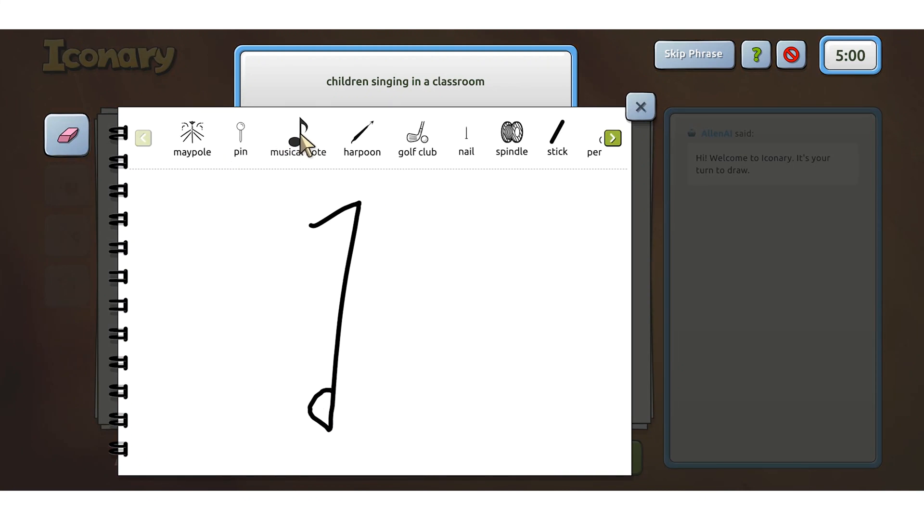
left_click(640, 107)
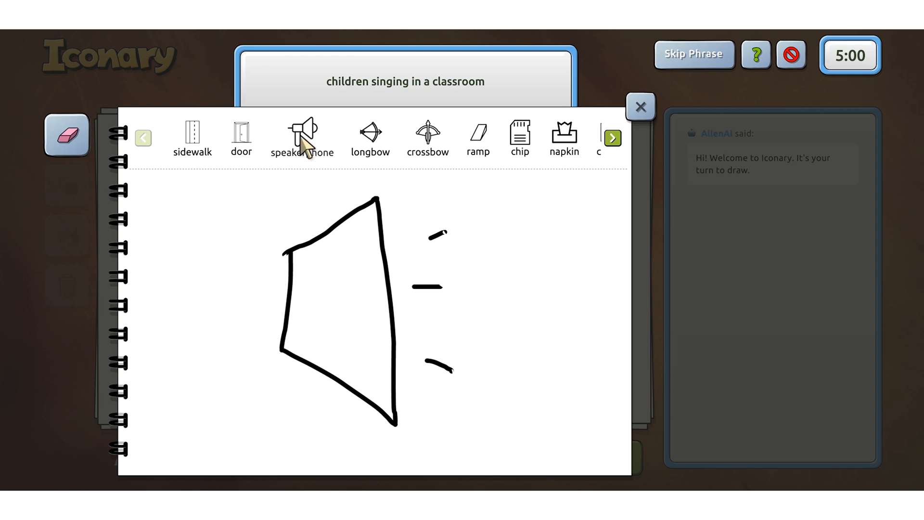
Step: Choose the speakerphone icon from the sketch suggestions
left_click(303, 129)
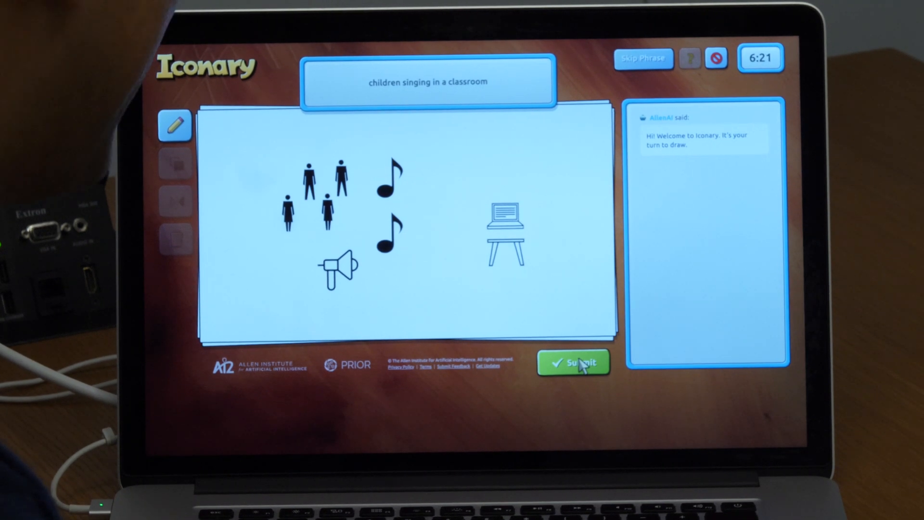
Step: Submit the classroom singing scene and scroll through AllenAI's guesses
left_click(574, 361)
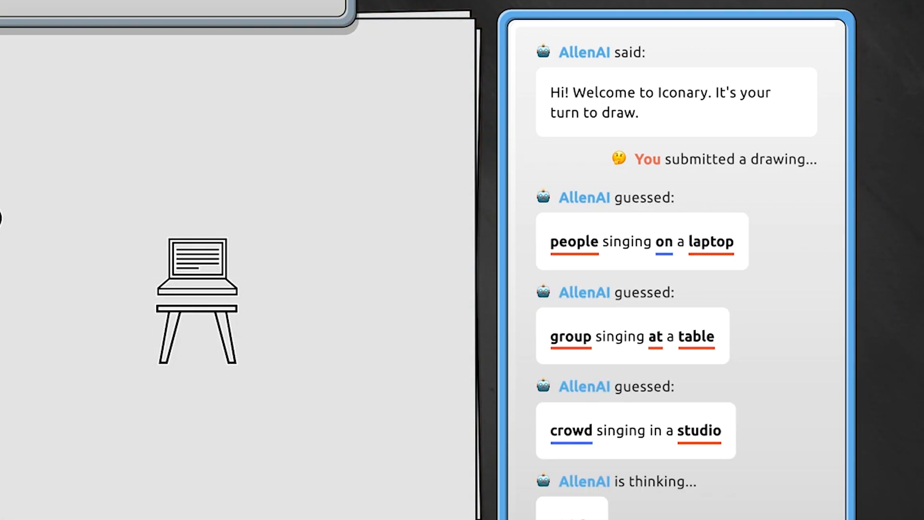
scroll("down", 3)
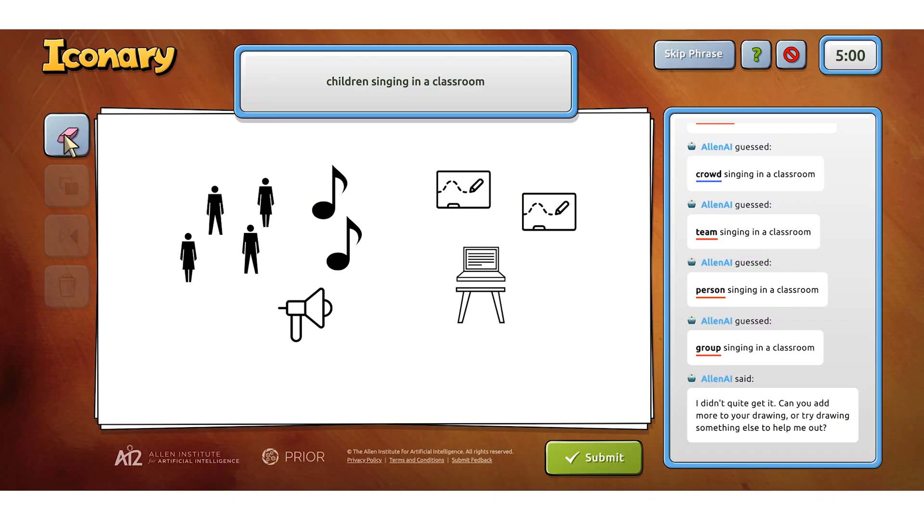
Step: Remove the whiteboard, note and person icons, leaving babies, then submit the drawing
left_click(67, 134)
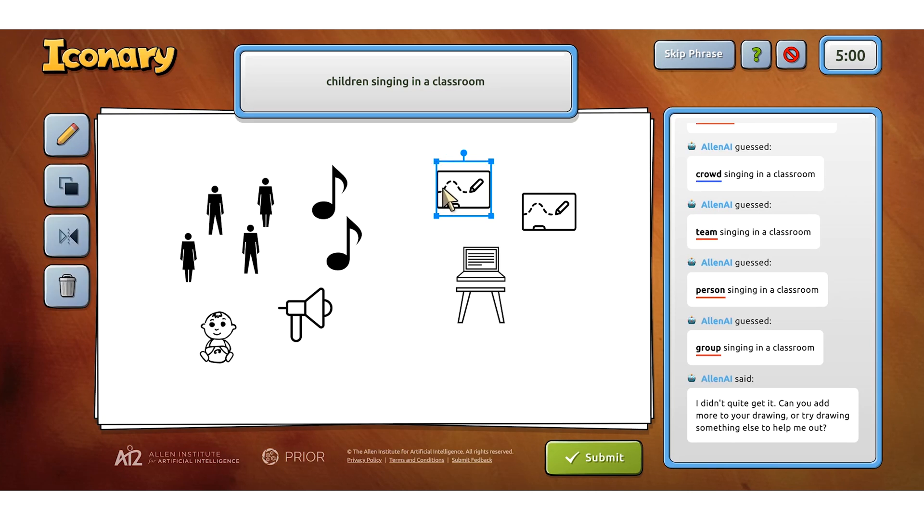
left_click(67, 286)
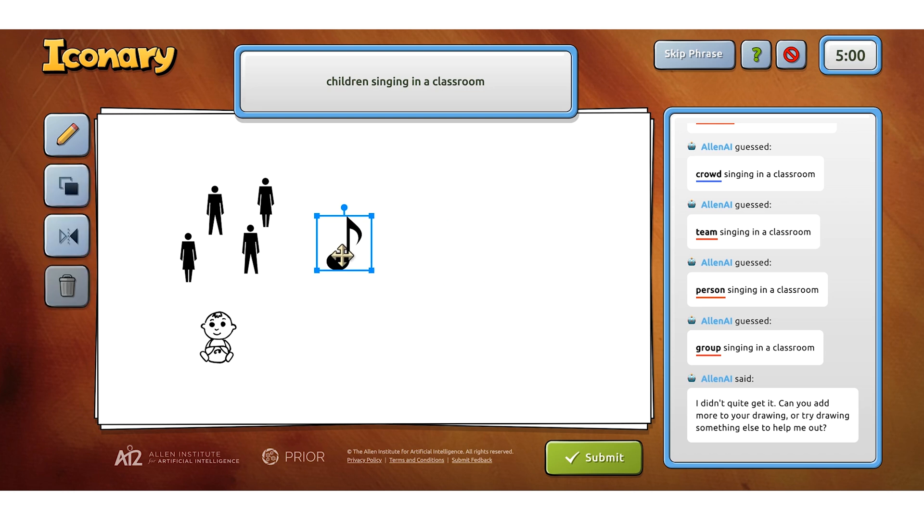
left_click(66, 286)
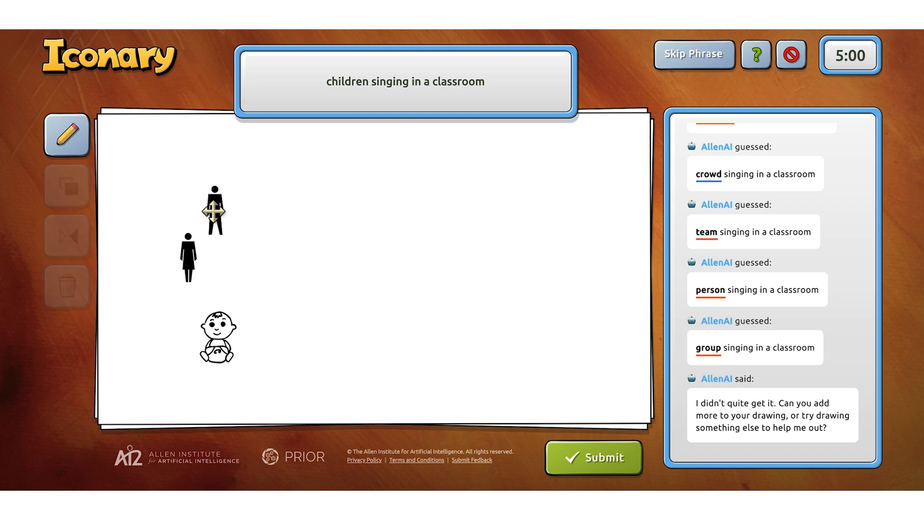
left_click(216, 333)
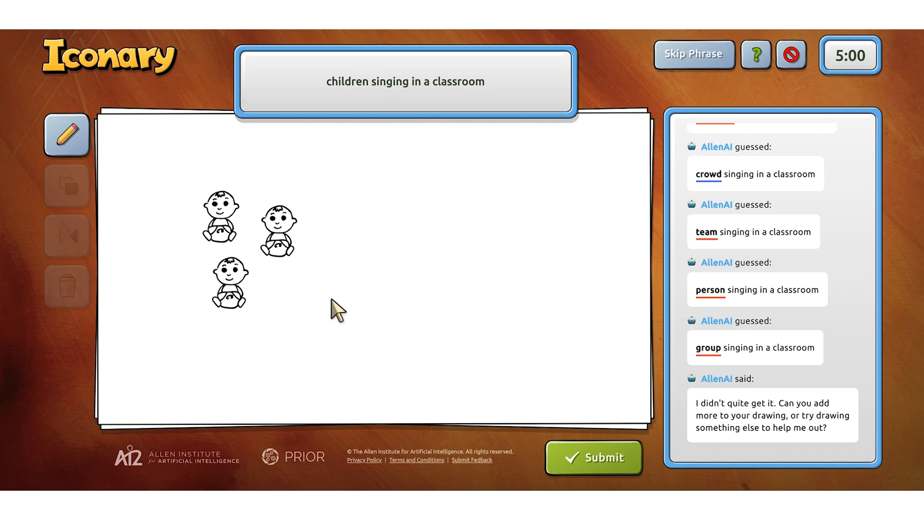
left_click(594, 458)
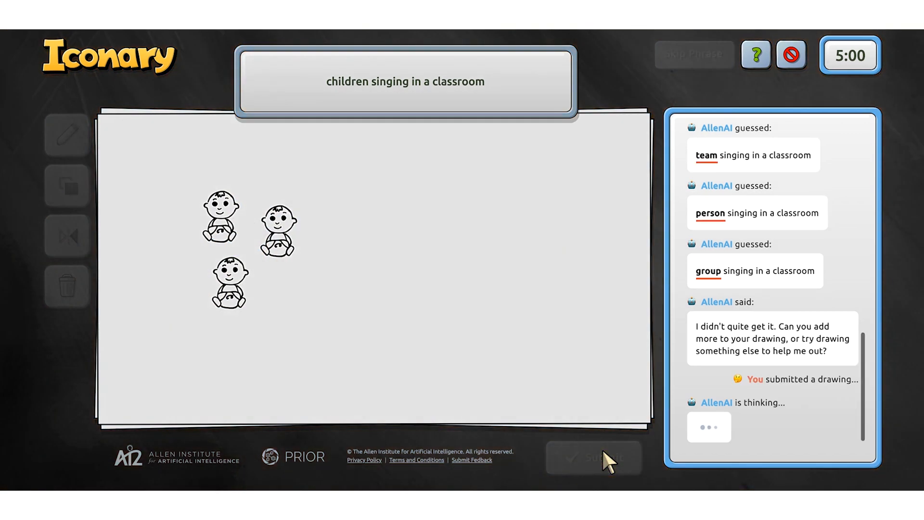